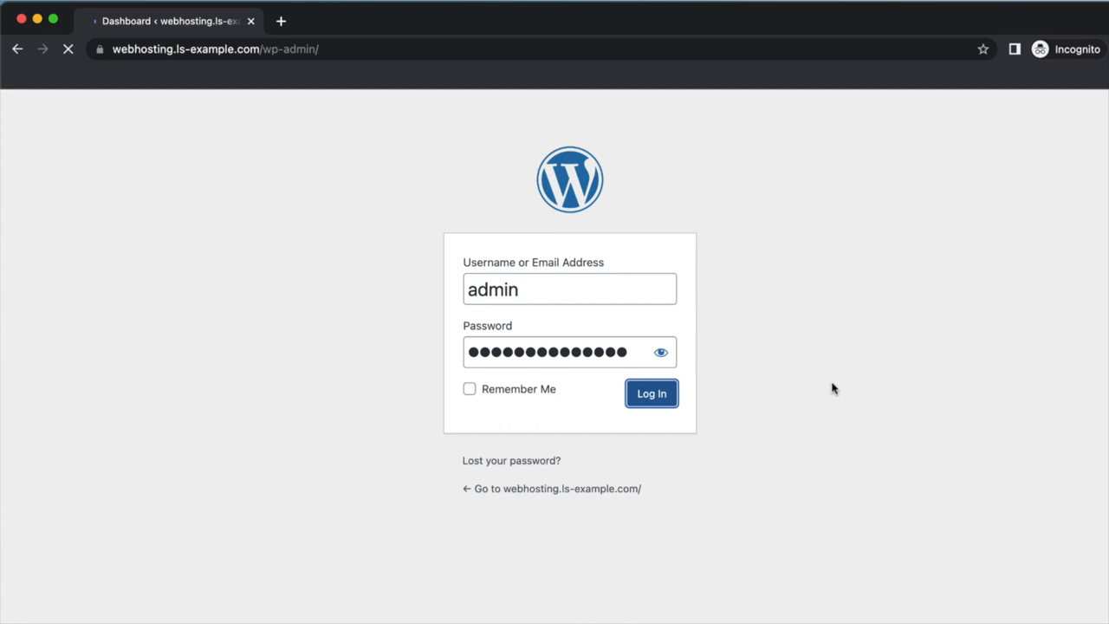
# Log in to the WordPress dashboard with the admin credentials.
pyautogui.click(651, 393)
pyautogui.write('LiteSpeed Cach')
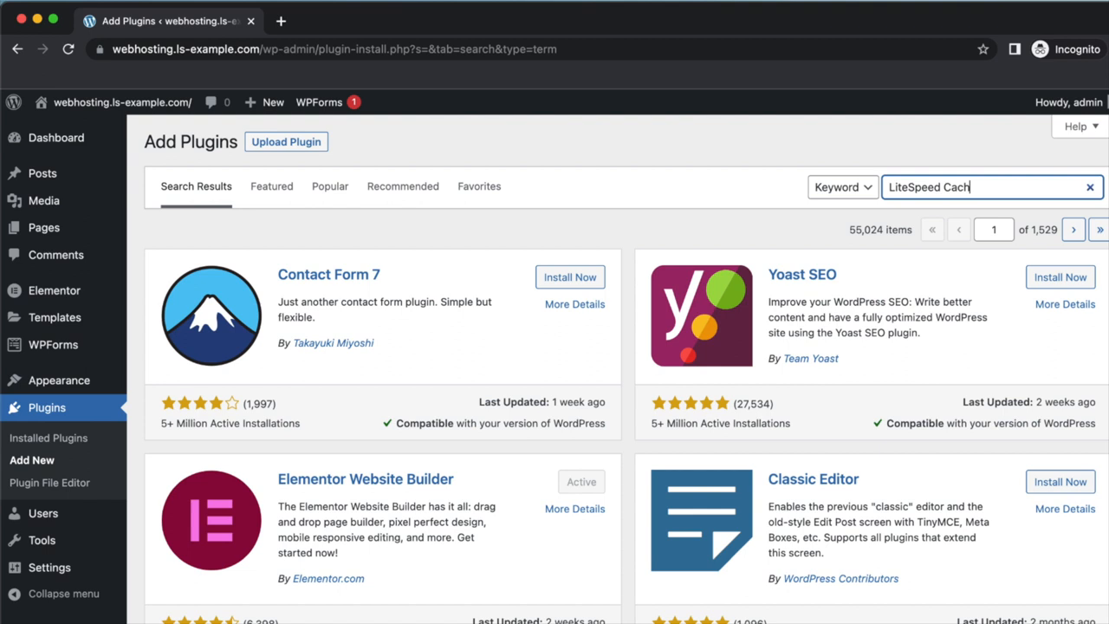
# Install the LiteSpeed Cache plugin and activate it.
pyautogui.click(561, 277)
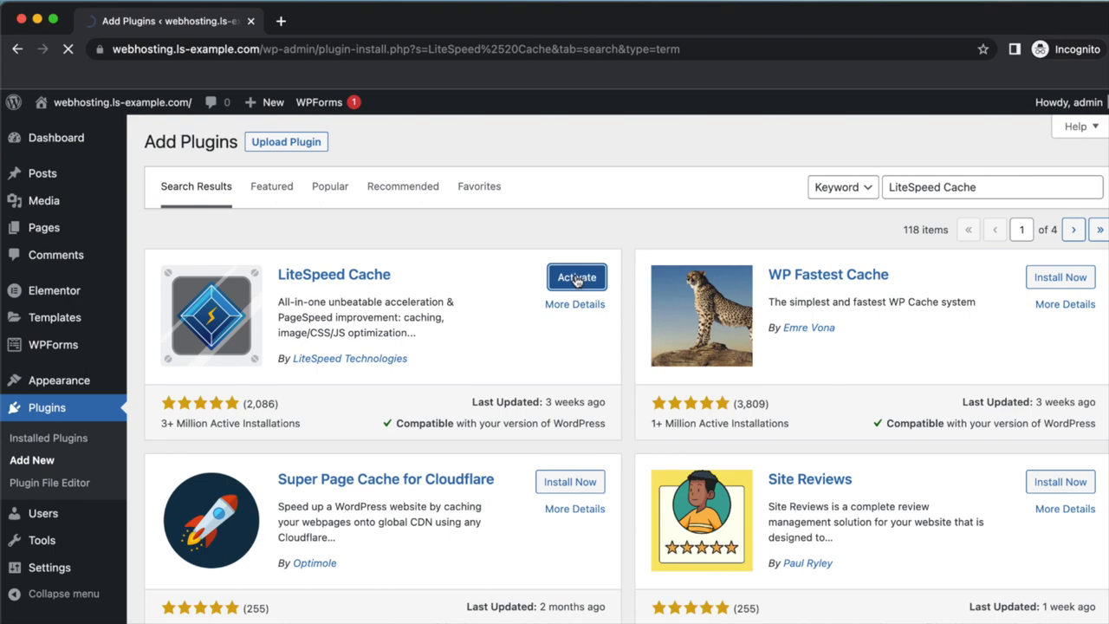
pyautogui.click(575, 278)
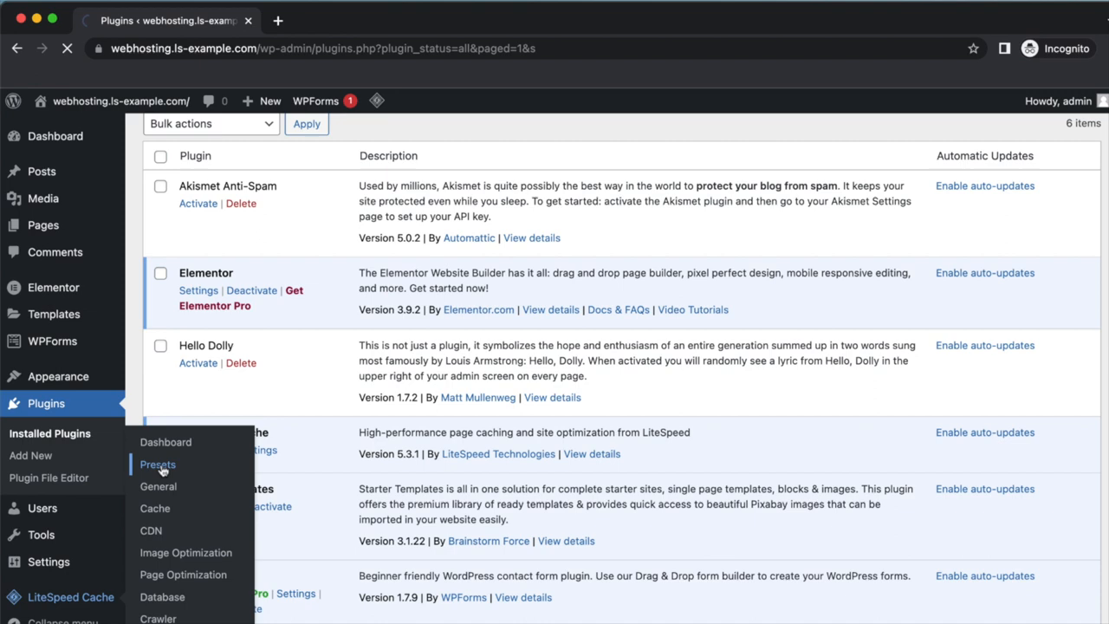
# Apply the Essentials preset from the LiteSpeed Cache Presets page and confirm.
pyautogui.click(158, 464)
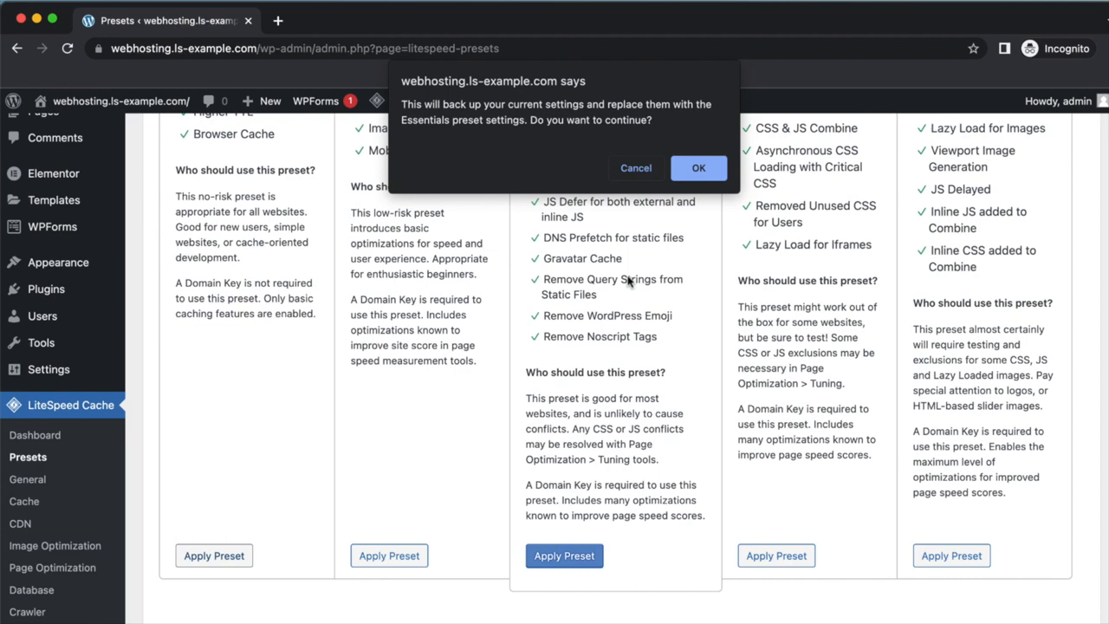
pyautogui.click(698, 166)
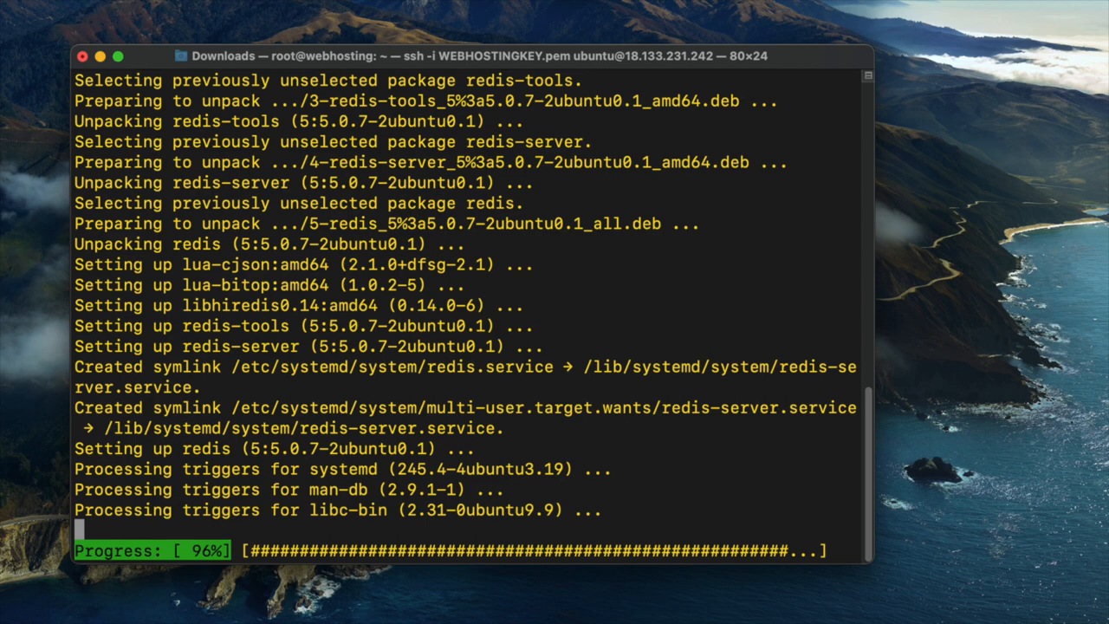
# Clear the terminal after the redis-server package install finishes.
pyautogui.write('clear')
pyautogui.write('systemctl start')
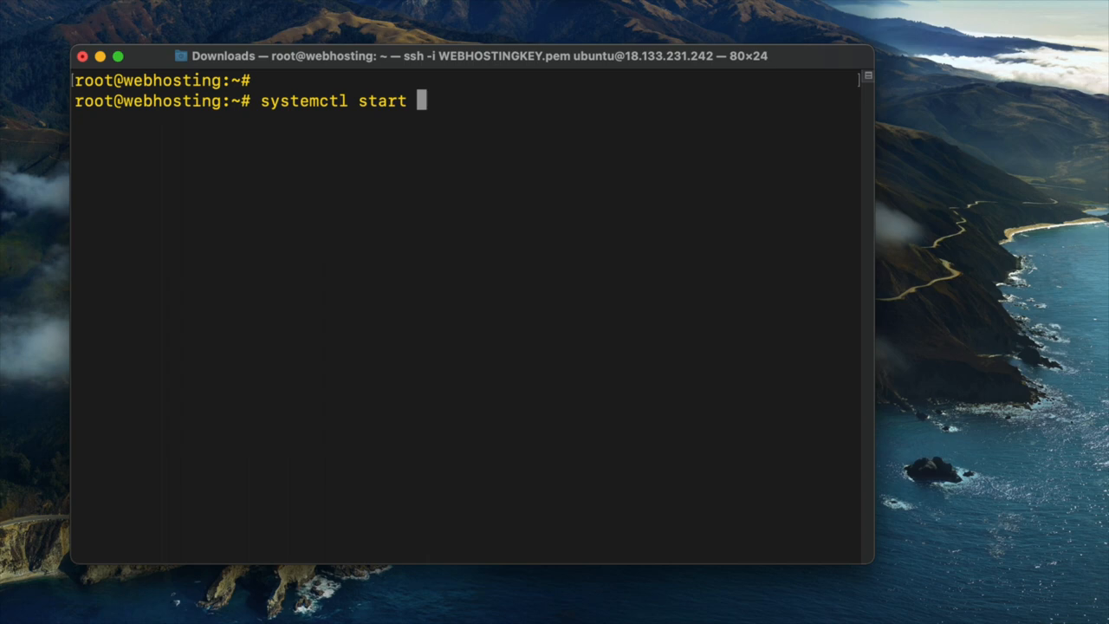
# Start redis-server and enable it at boot with systemctl, then clear the screen.
pyautogui.write('redis-server')
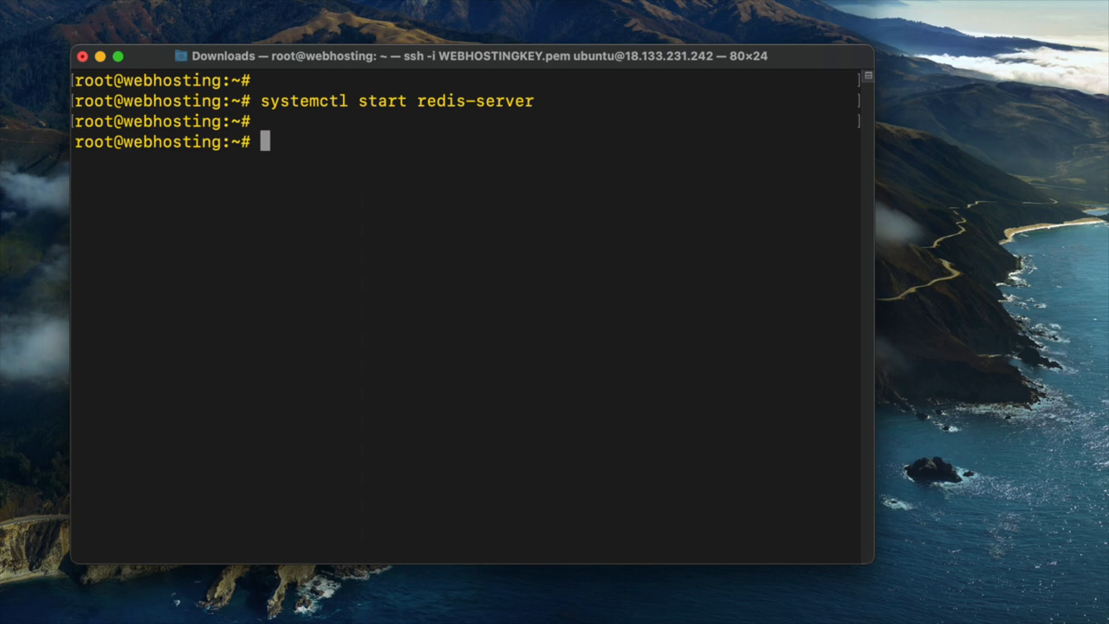
pyautogui.write('systemctl enable')
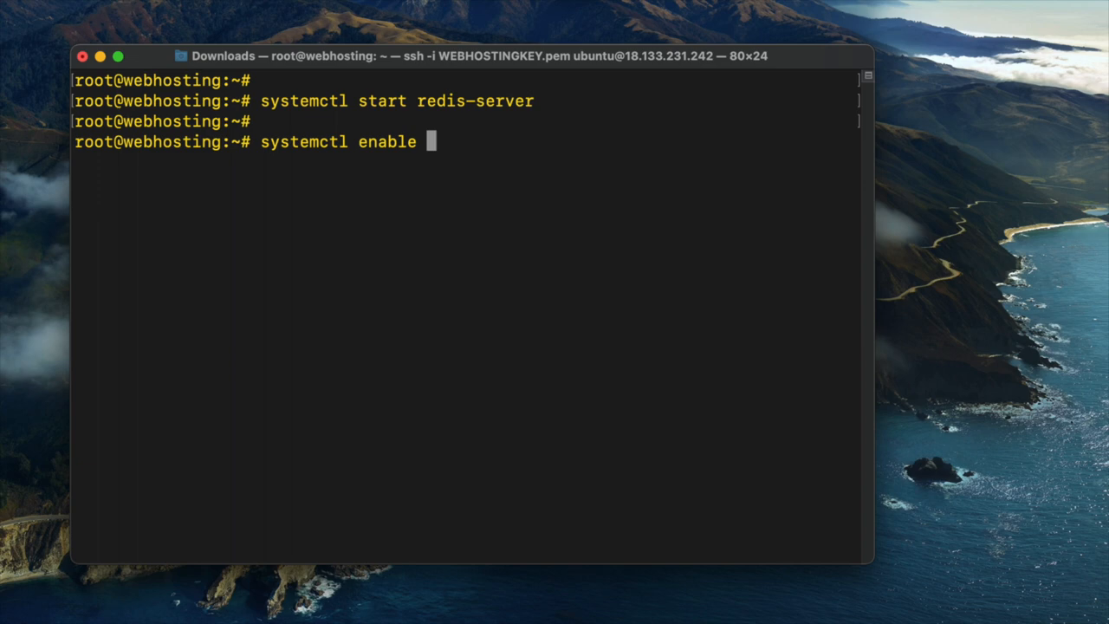
pyautogui.press('Return')
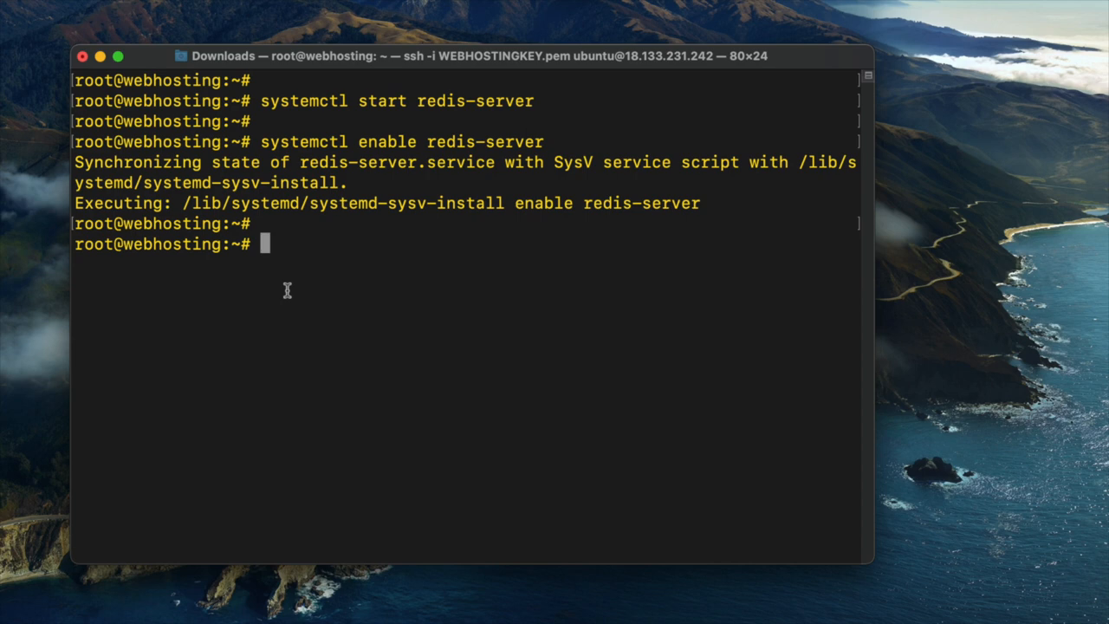
pyautogui.write('clear')
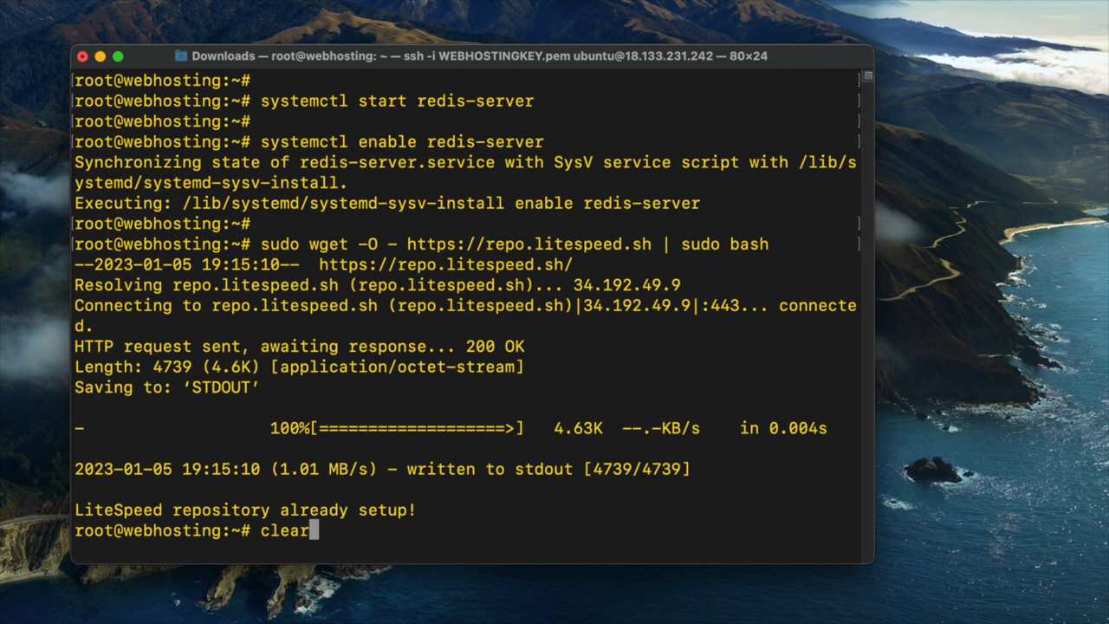
# Refresh apt package lists and install the lsphp81-redis PHP extension.
pyautogui.press('Return')
pyautogui.write('sudo apt update')
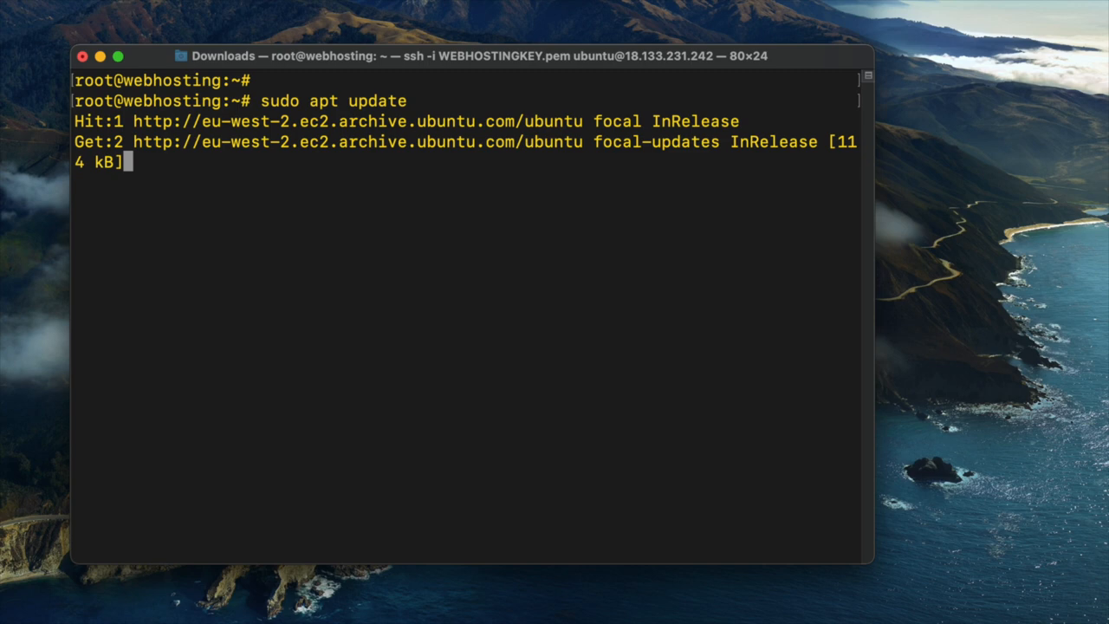
pyautogui.write('clear')
pyautogui.write('sudo apt install lsphp81-redis')
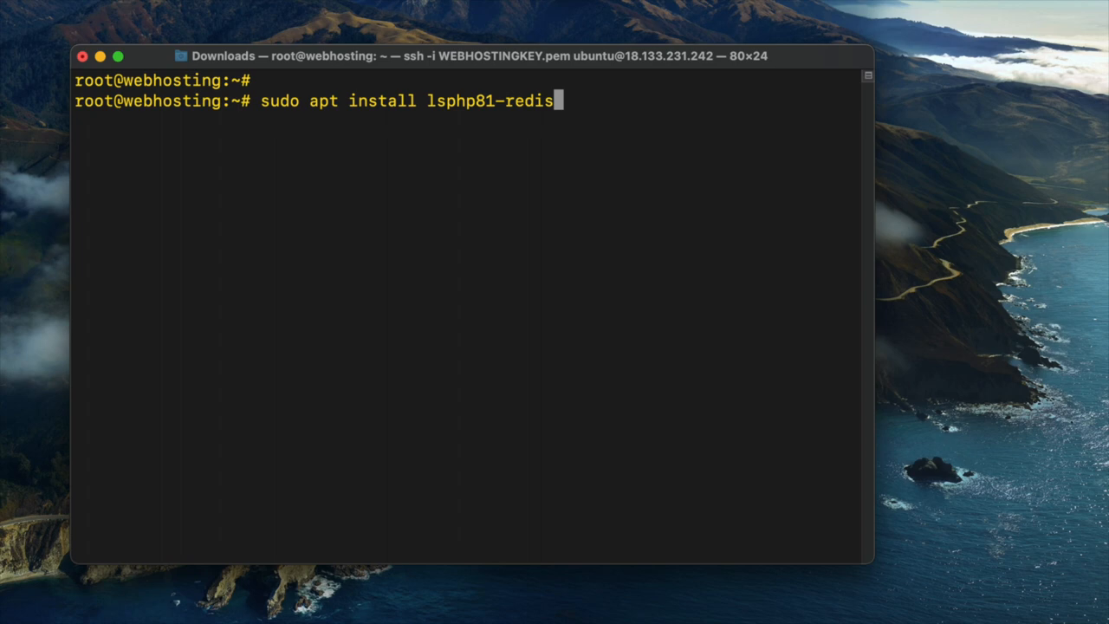
pyautogui.press('Return')
pyautogui.write('ping')
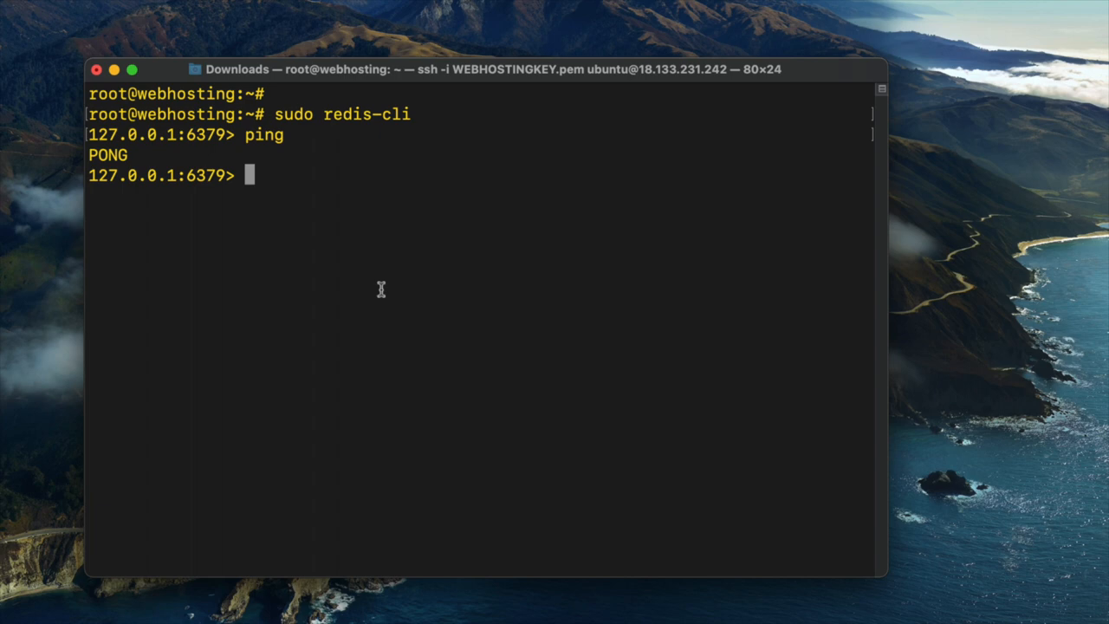
# List stored keys with keys * in the Redis CLI.
pyautogui.write('keys *')
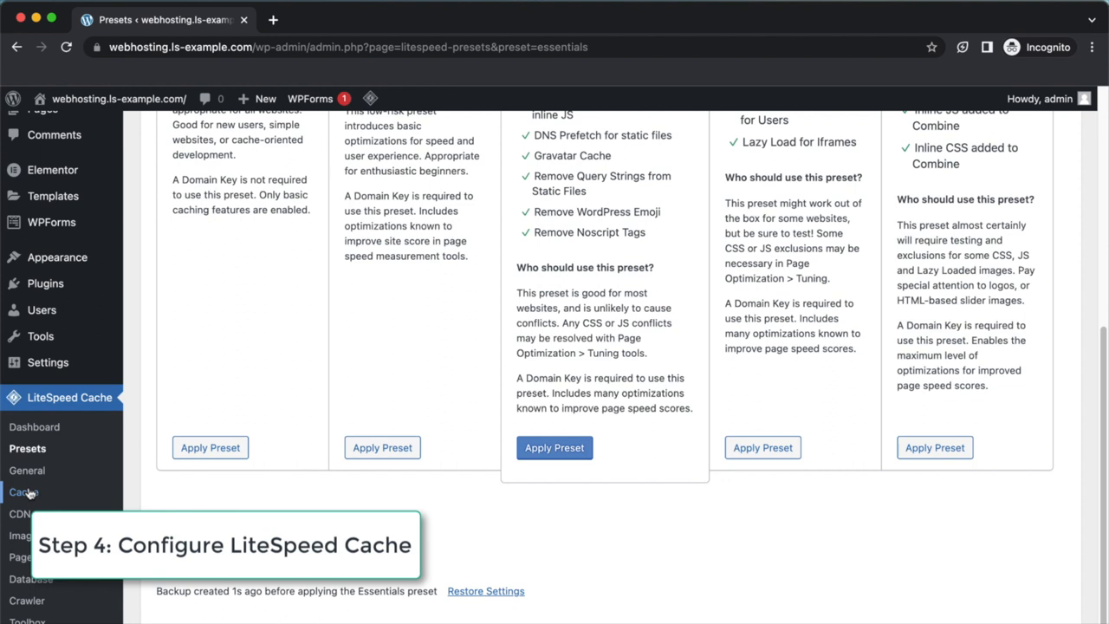
# Go to the LiteSpeed Cache > Cache settings page.
pyautogui.click(25, 492)
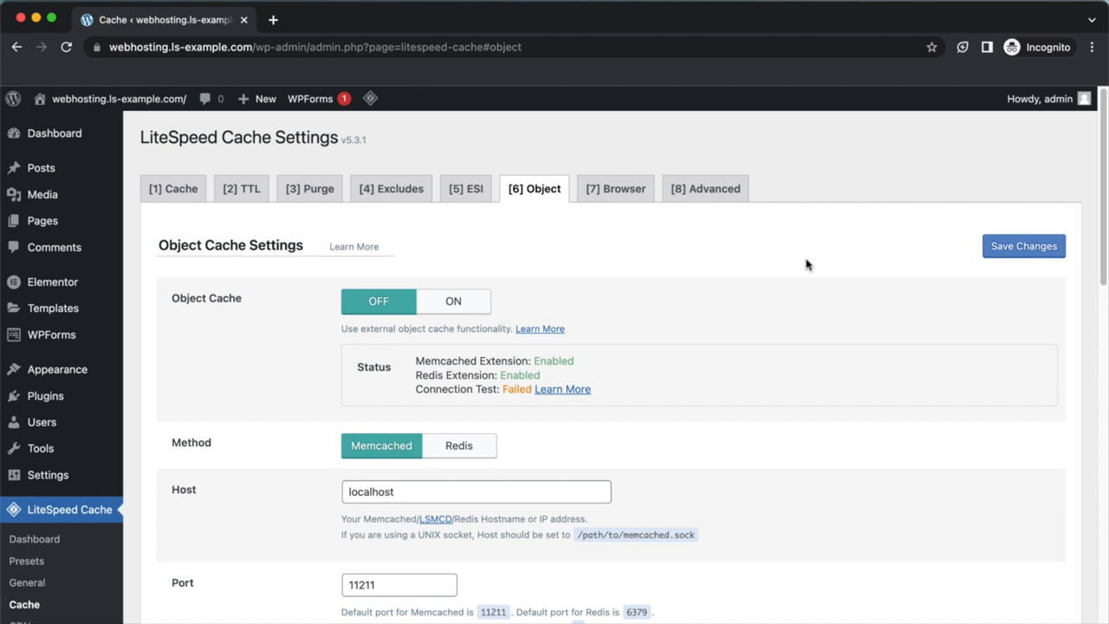
# Select Redis as the object cache method with port 6379 and review the remaining settings.
pyautogui.click(454, 301)
pyautogui.write('6379')
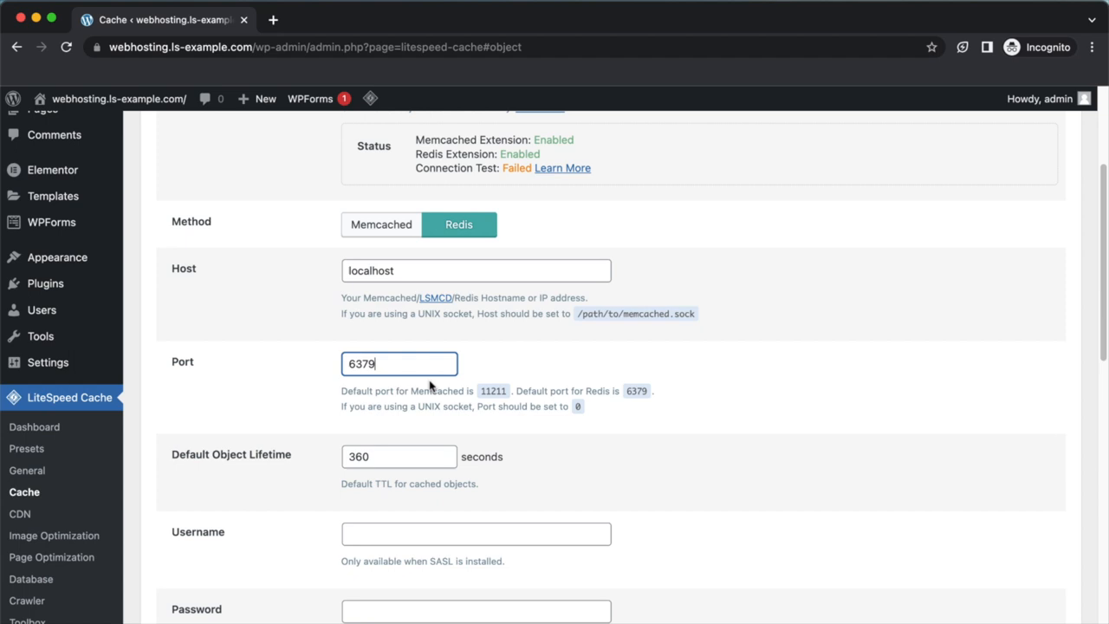
pyautogui.scroll(-3)
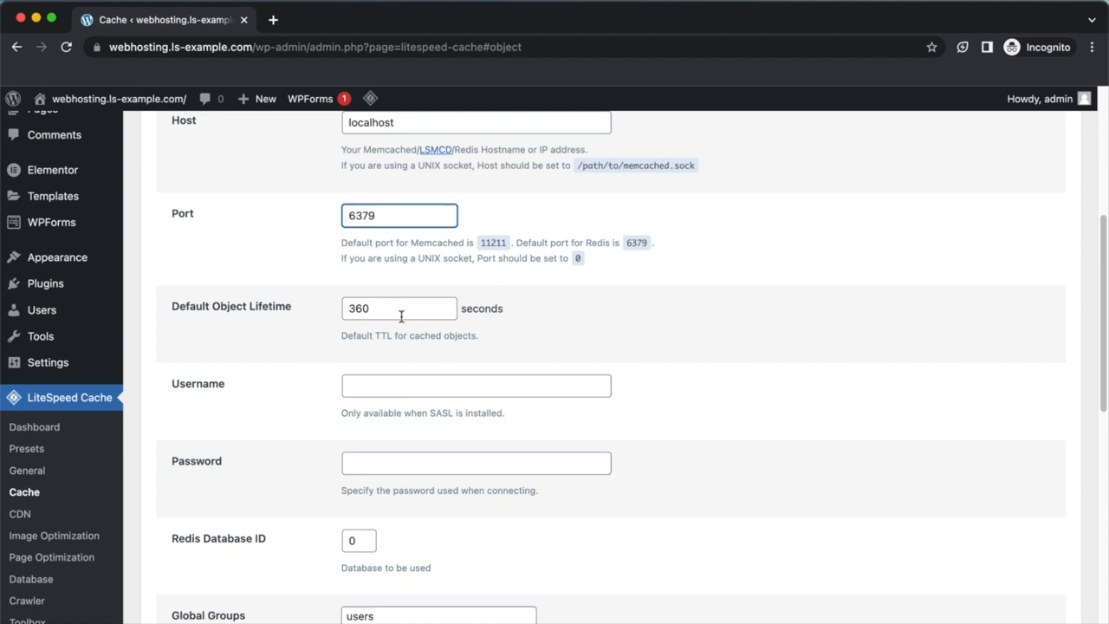
pyautogui.scroll(-3)
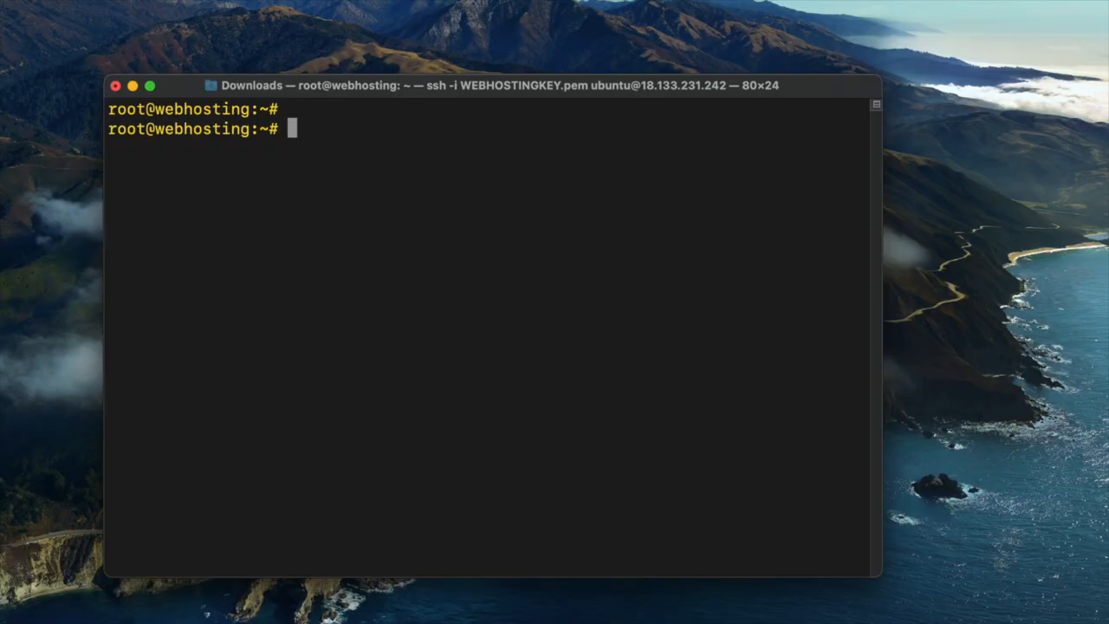
# Run sudo redis-cli and scroll through the cached WordPress keys returned by keys *.
pyautogui.write('sudo redis-cli')
pyautogui.write('keys *')
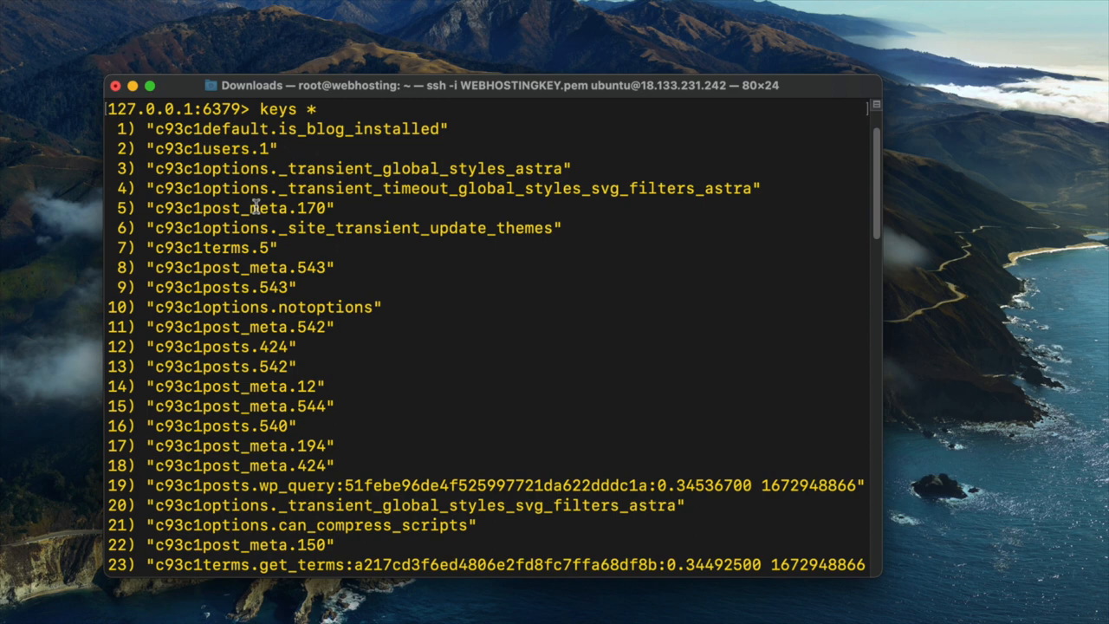
pyautogui.scroll(-3)
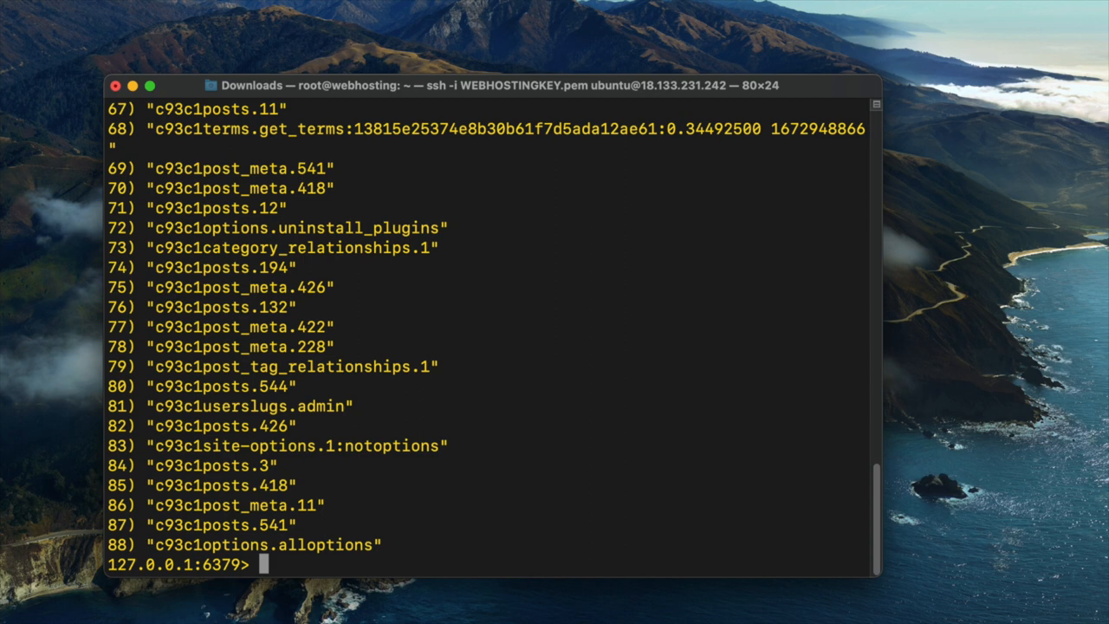